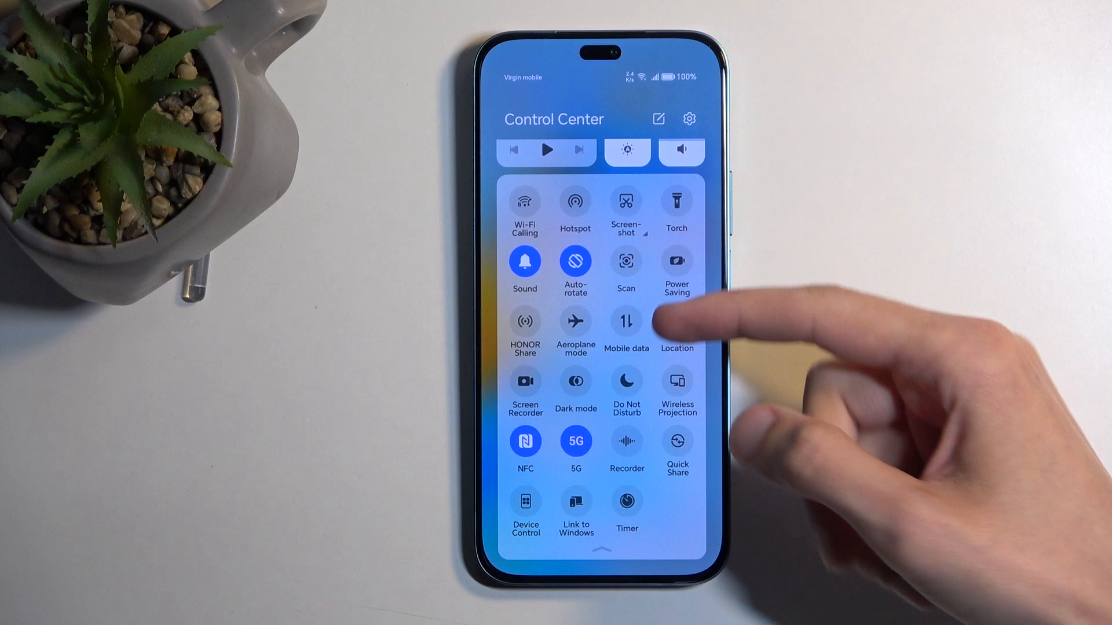
- Open the Personal hotspot page listing device name, password, connected devices and security
{"action": "left_click", "coordinate": [676, 321]}
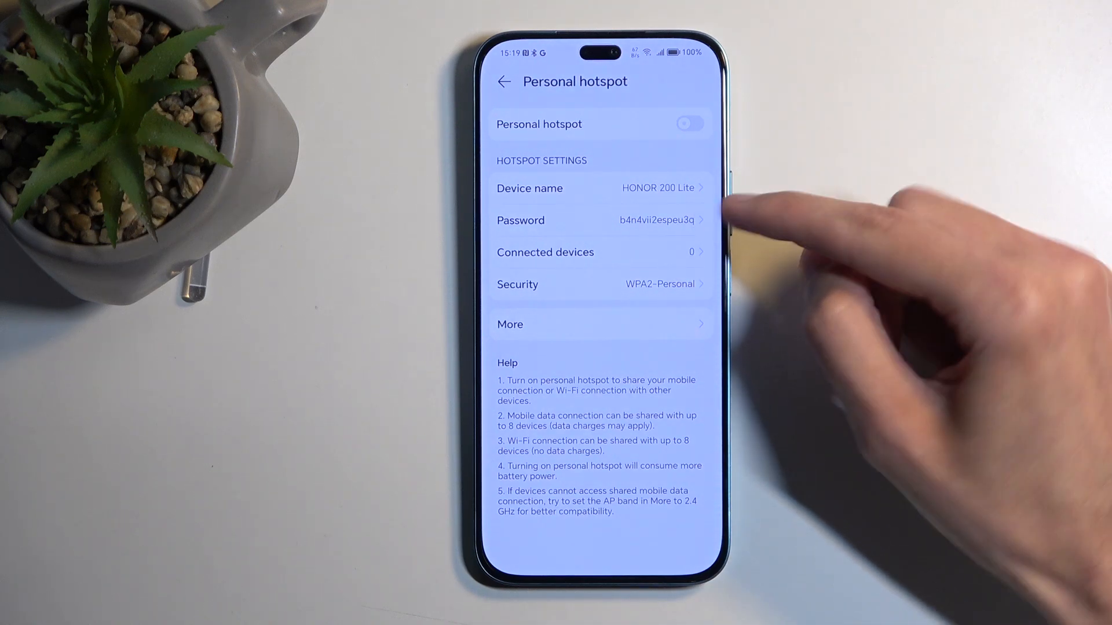
{"action": "left_click", "coordinate": [598, 220]}
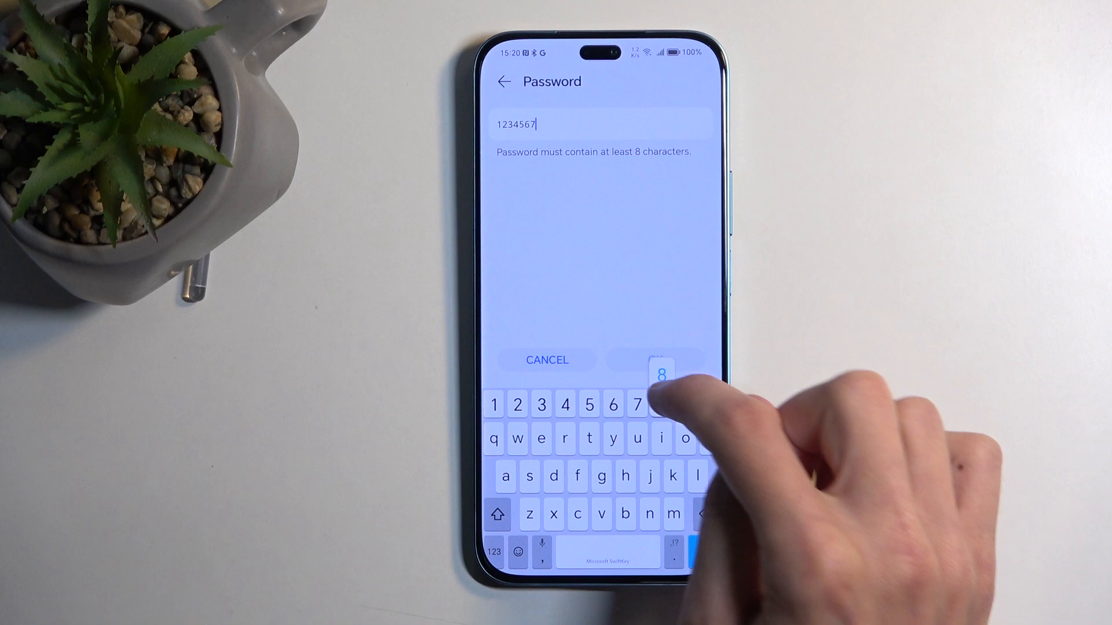
{"action": "left_click", "coordinate": [660, 405]}
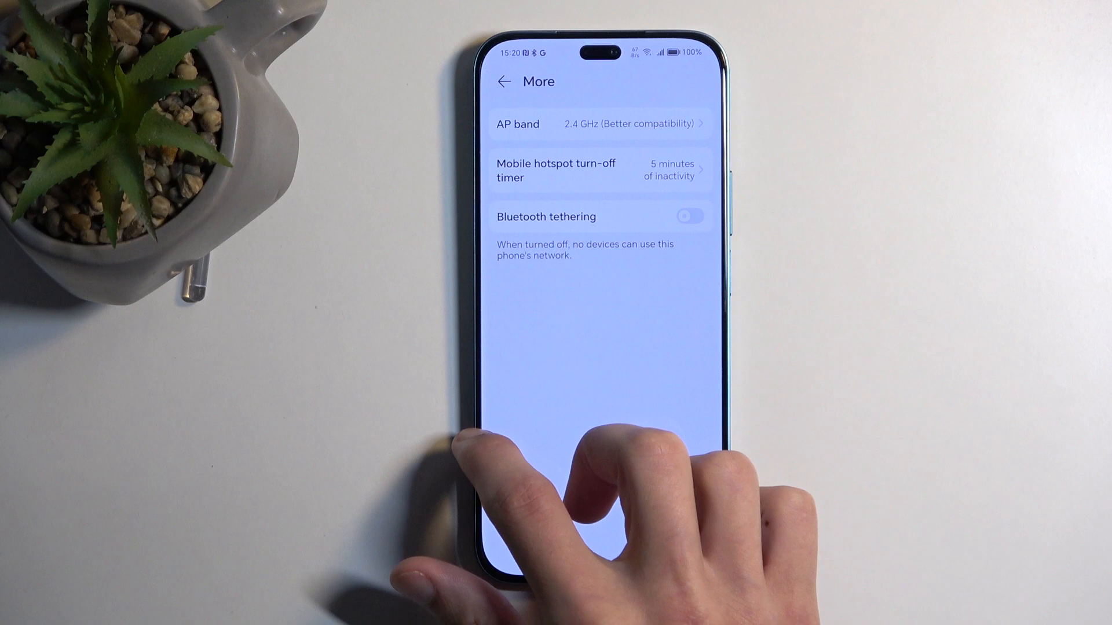
- Show the hotspot's More options: 2.4 GHz AP band, 5-minute turn-off timer, Bluetooth tethering off
{"action": "left_click", "coordinate": [503, 81]}
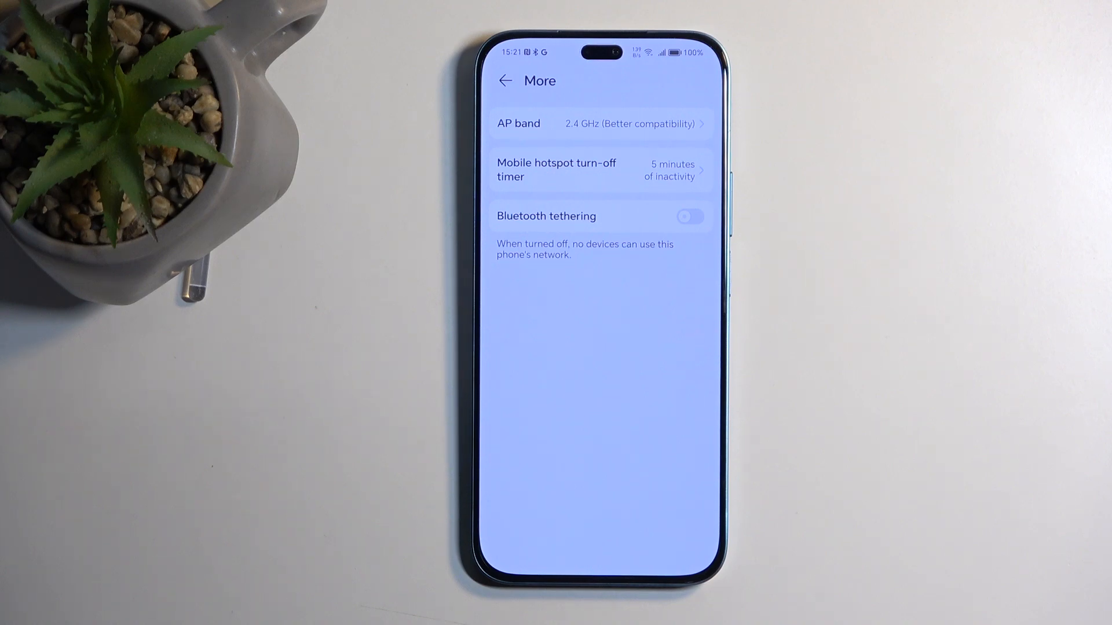
{"action": "mouse_move", "coordinate": [992, 581]}
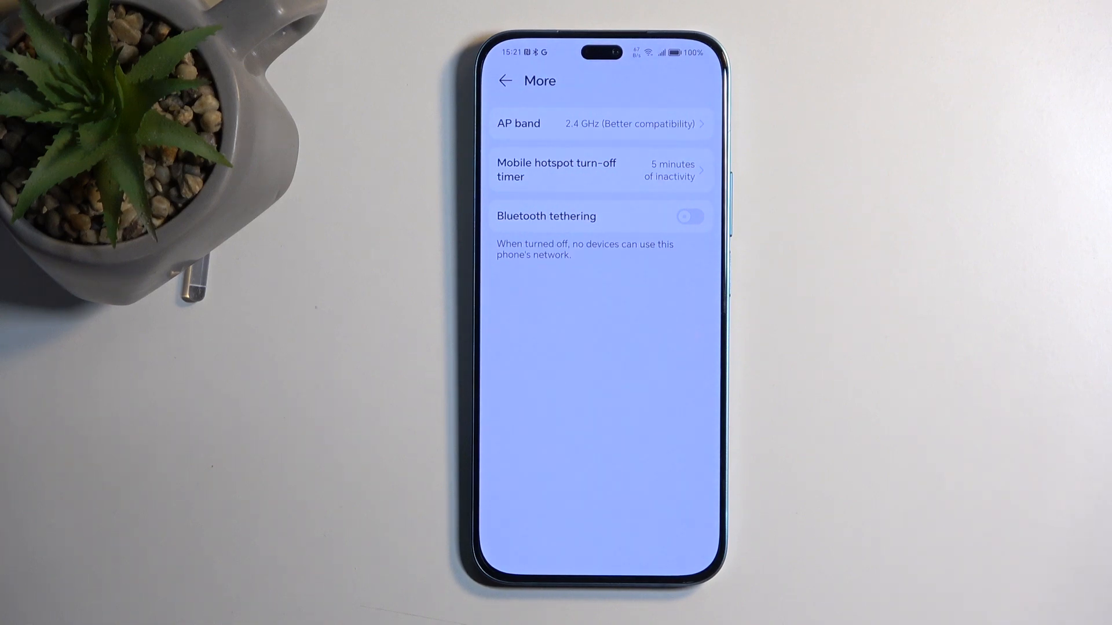
{"action": "mouse_move", "coordinate": [815, 582]}
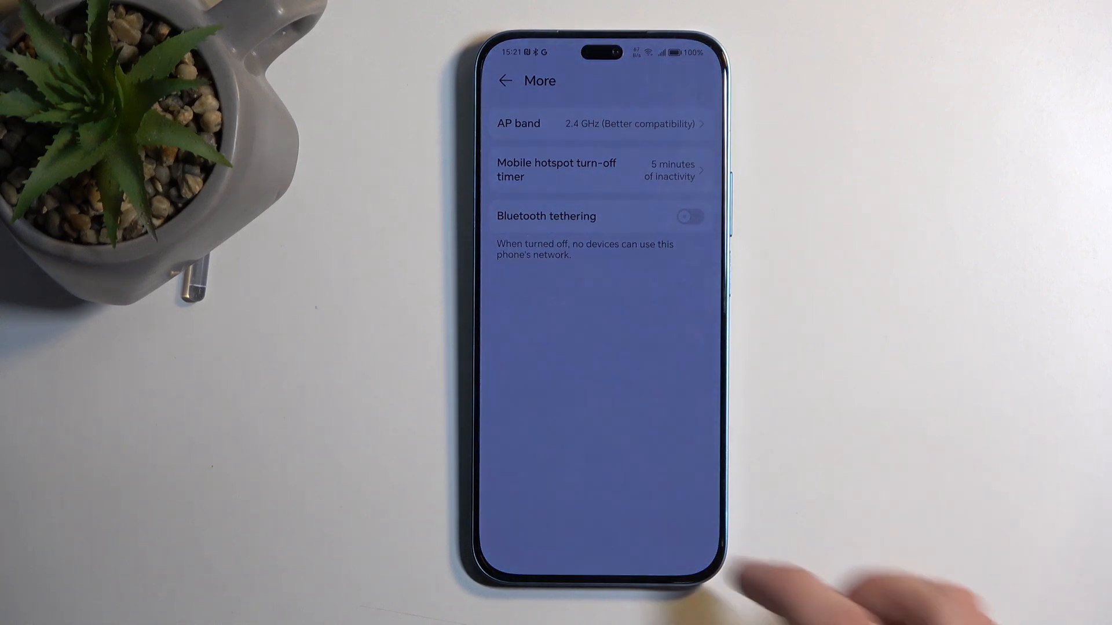